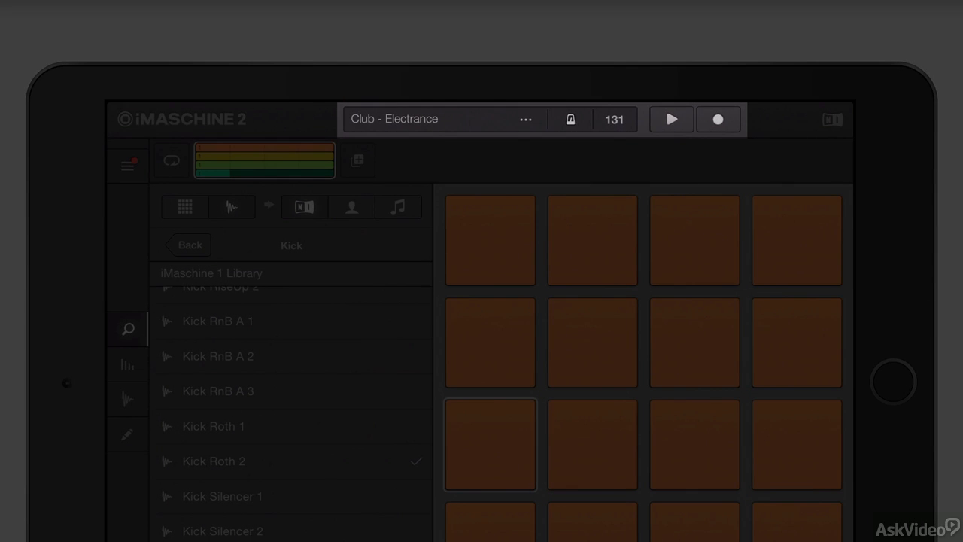
Step: Open the 131 BPM tempo popover, adjust the Swing slider and toggle Quantize
left_click(614, 119)
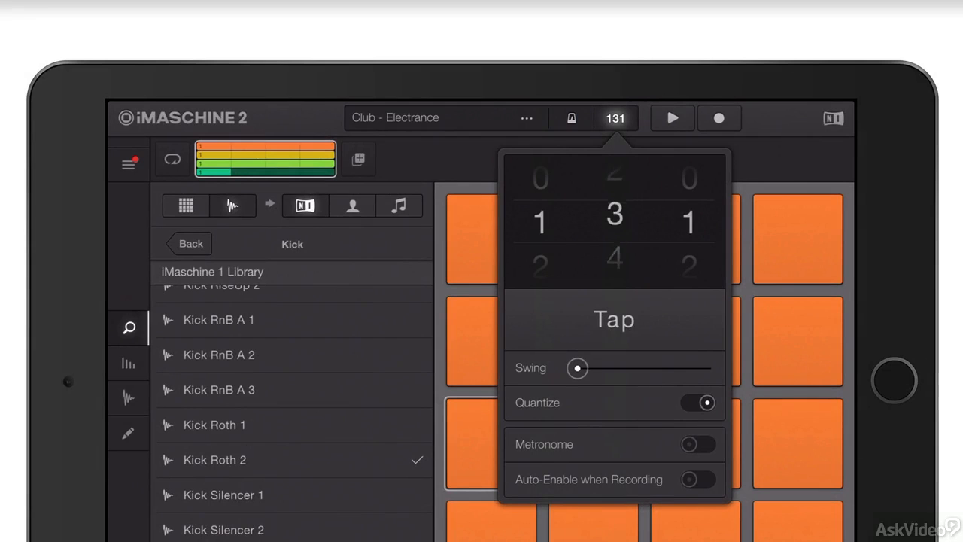
left_click(613, 319)
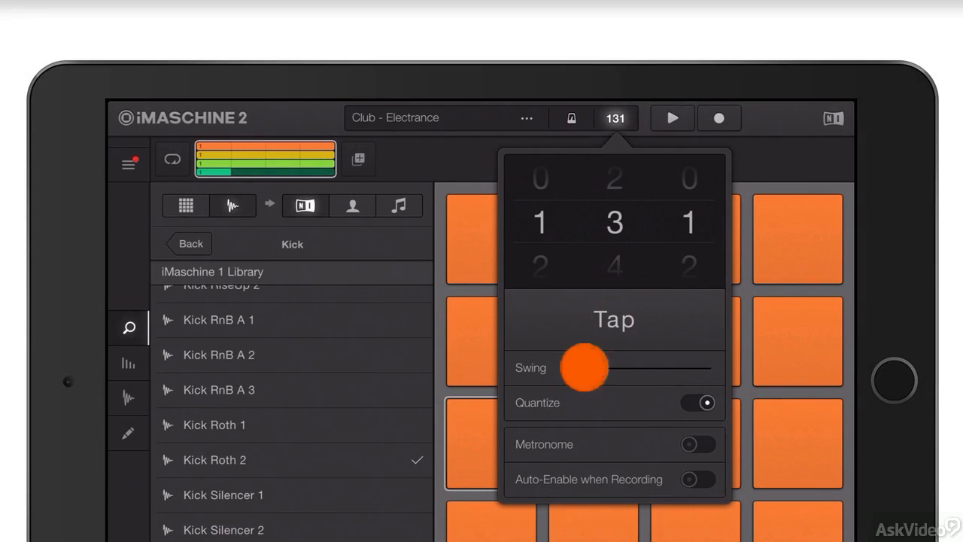
left_click_drag(585, 368, 576, 368)
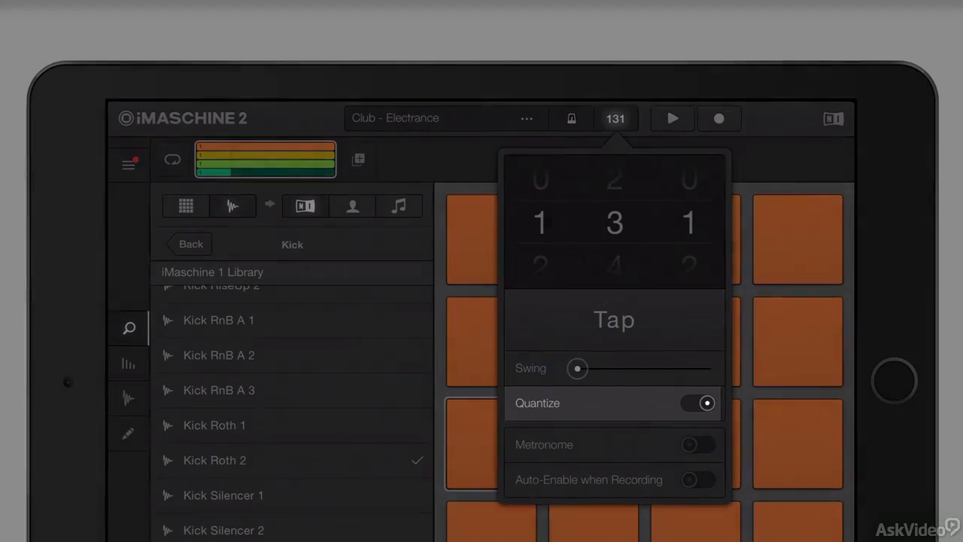
left_click(696, 443)
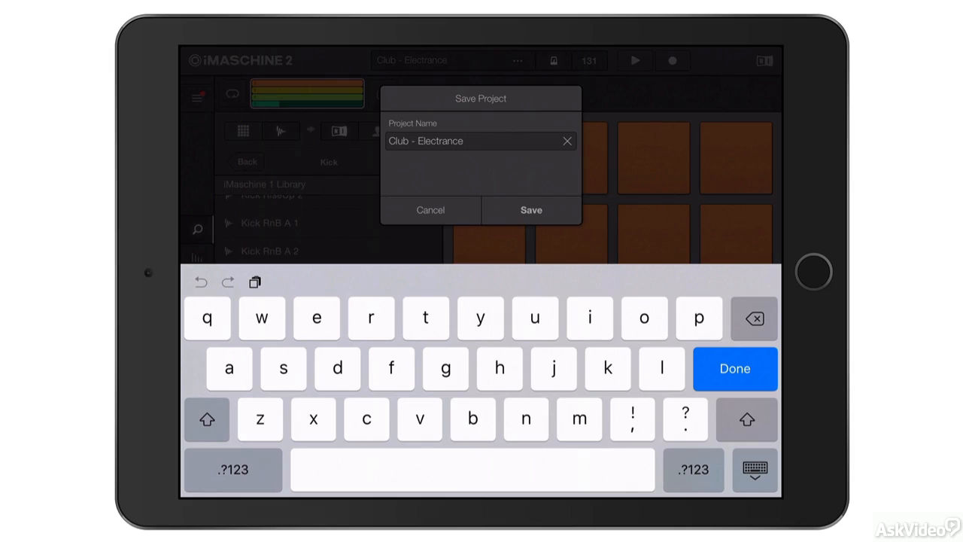
left_click(530, 209)
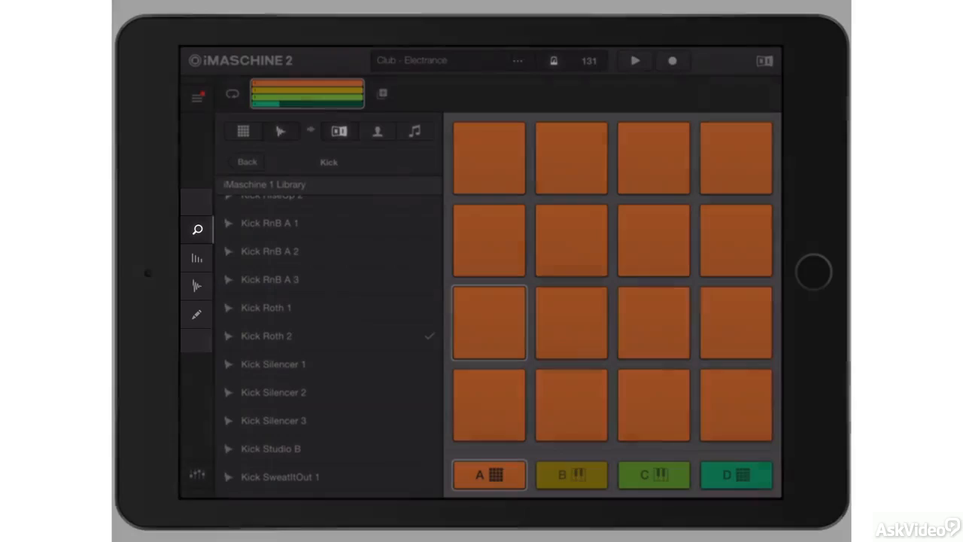
Step: Browse your own saved projects from the main menu, then choose Save
left_click(197, 96)
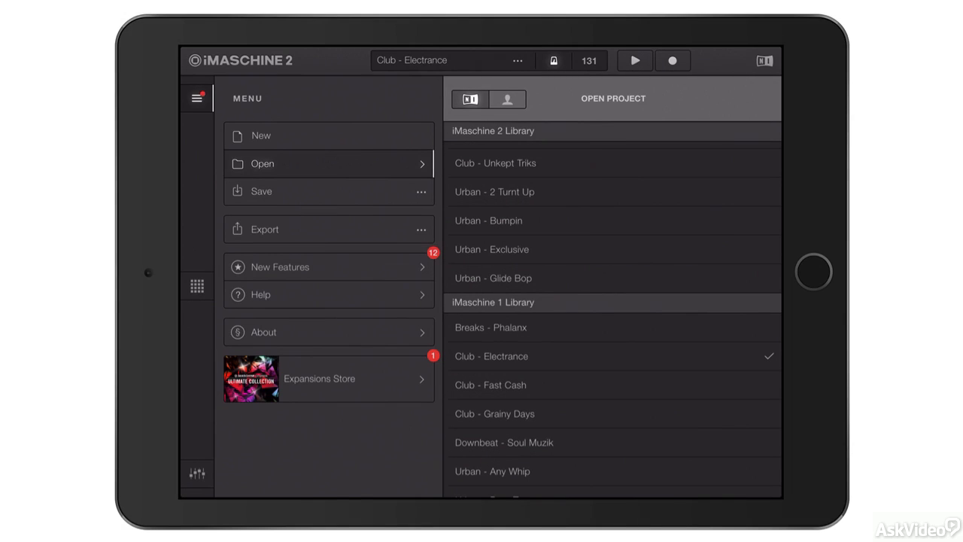
left_click(507, 99)
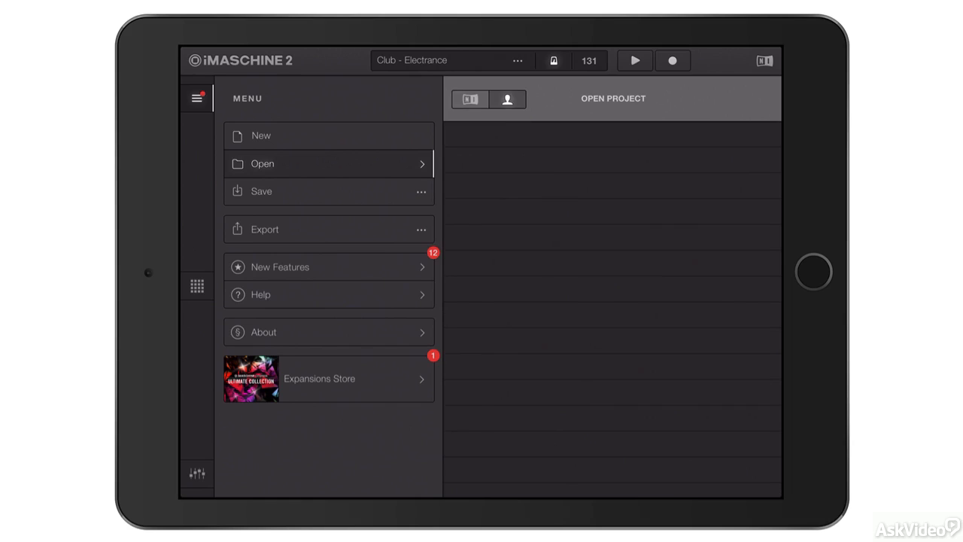
left_click(261, 192)
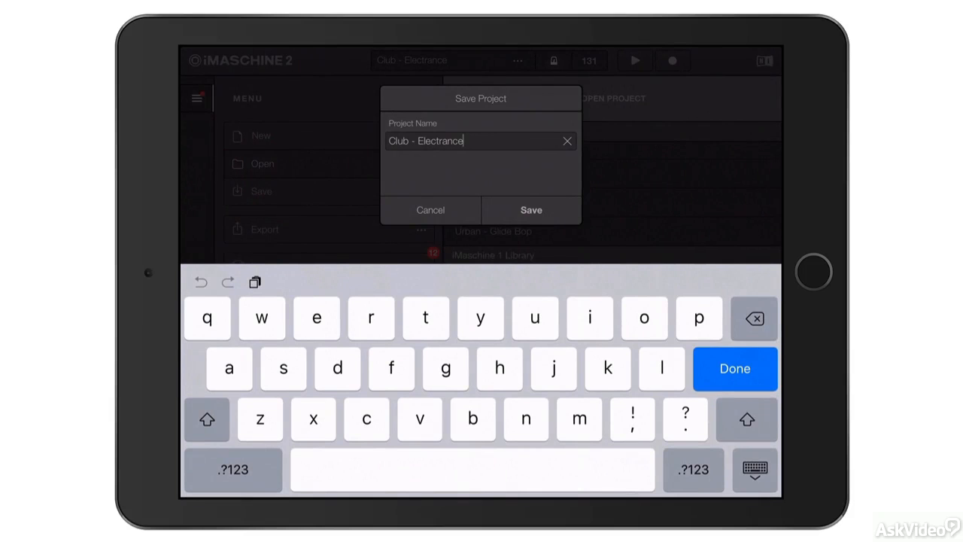
Step: Cancel the save dialog, then preview and cancel the Export options
left_click(530, 209)
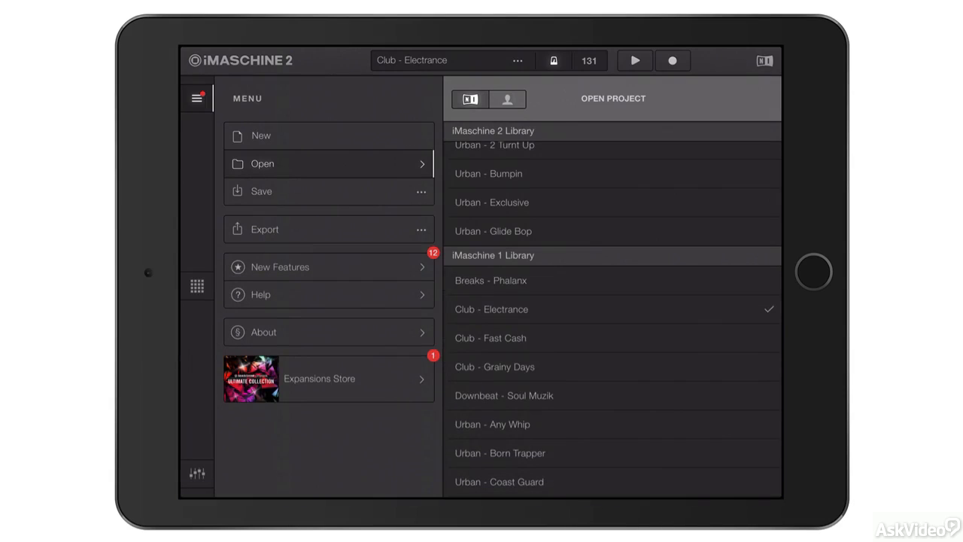
left_click(264, 229)
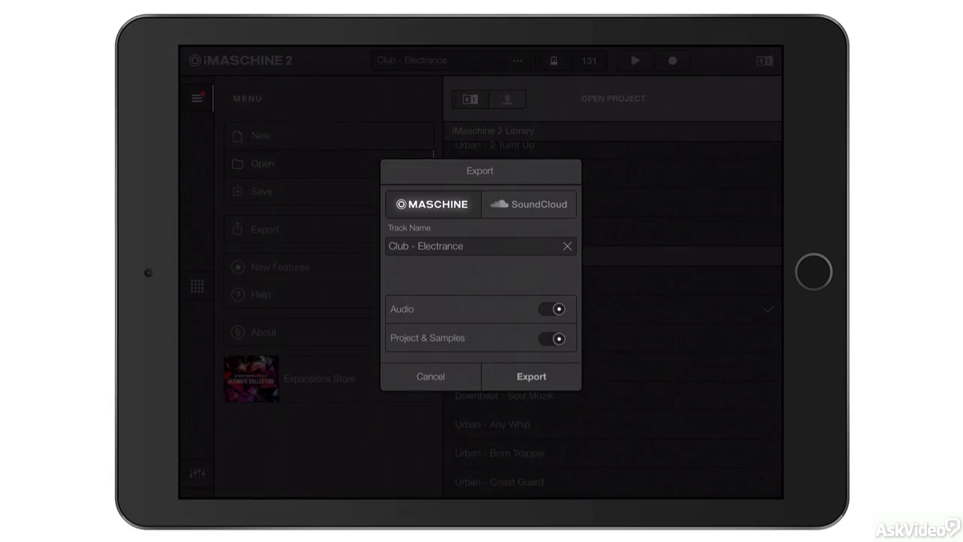
left_click(430, 376)
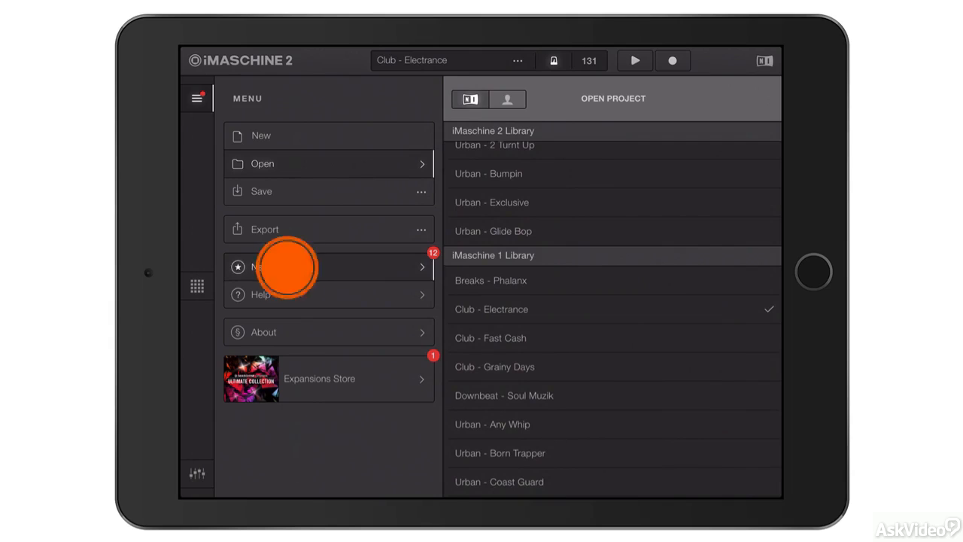
Step: Scroll through the New Features list, then view the Help tutorials page
left_click(279, 266)
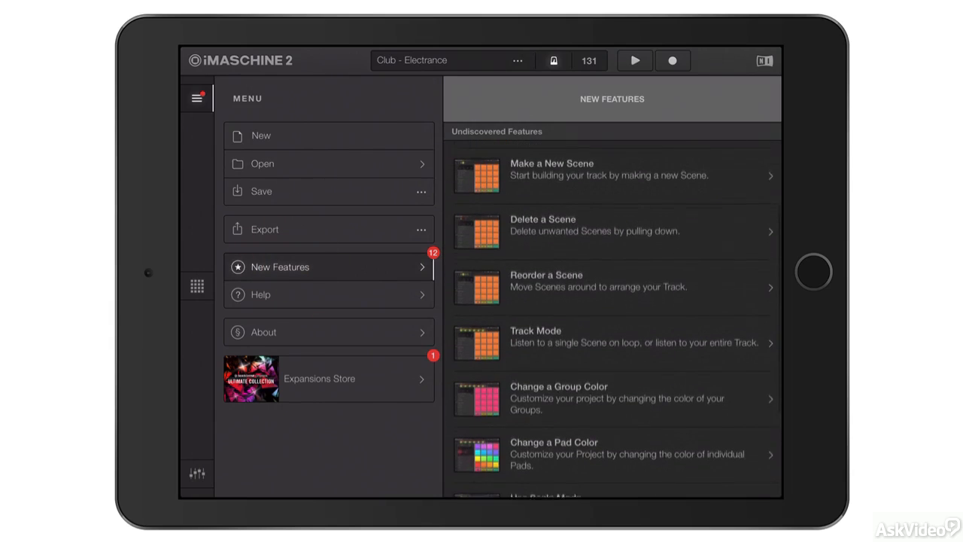
scroll("down", 3)
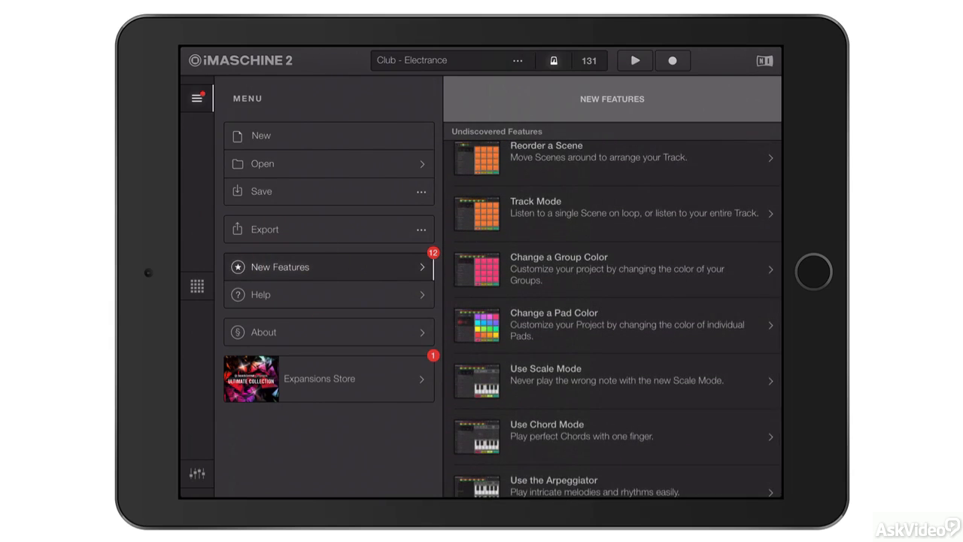
scroll("up", 3)
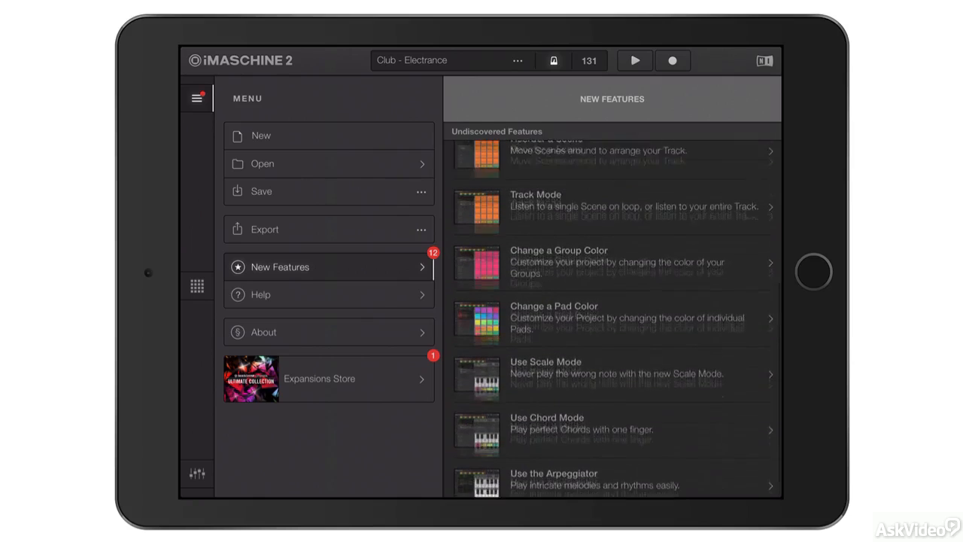
left_click(260, 294)
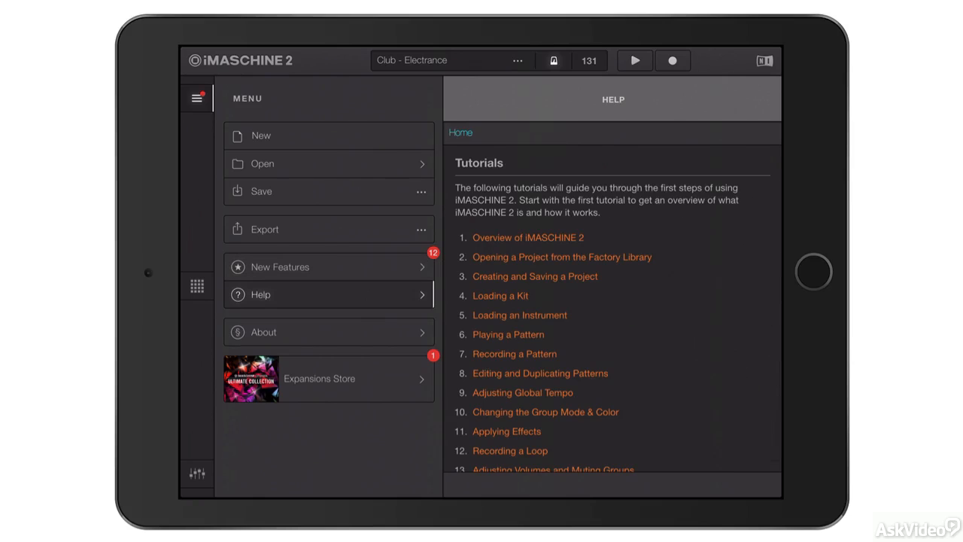
scroll("up", 3)
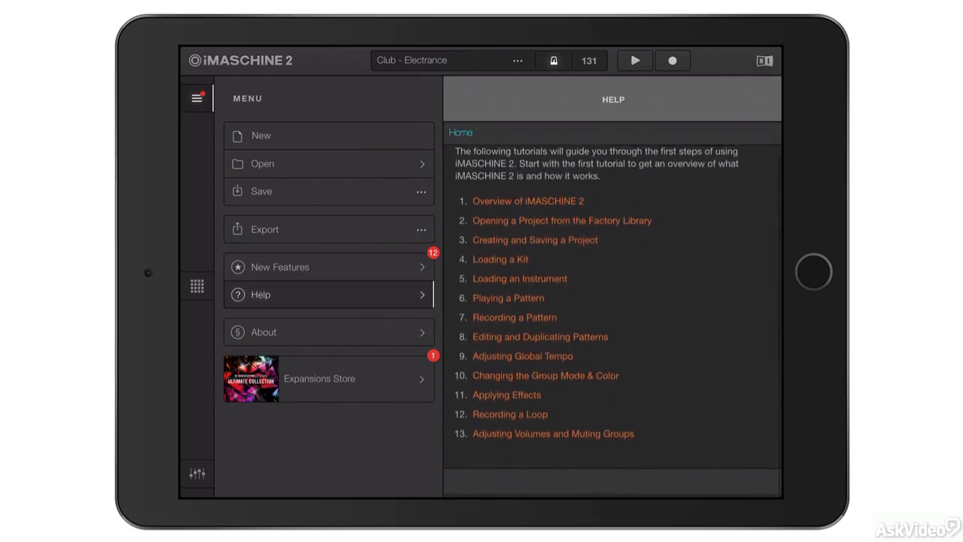